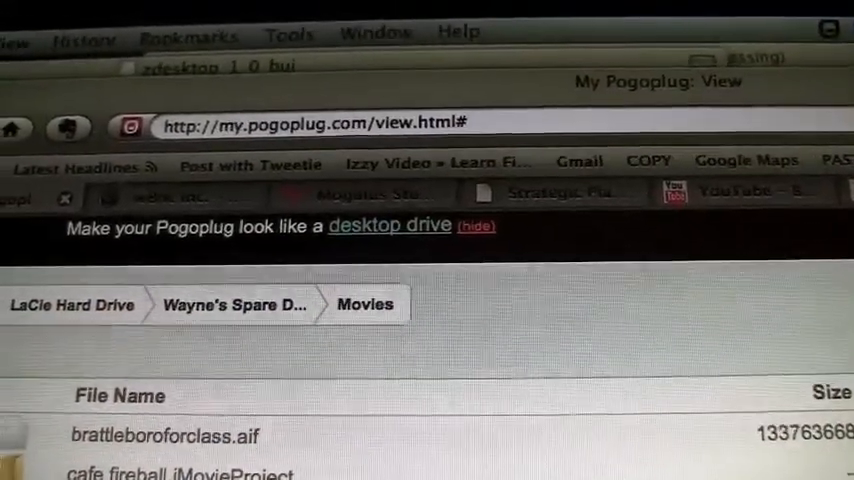
Scroll through the LaCie Hard Drive file list down to the 'A Salute to ensemble Us…' folder contents
{"action": "scroll", "scroll_direction": "down", "scroll_amount": 3}
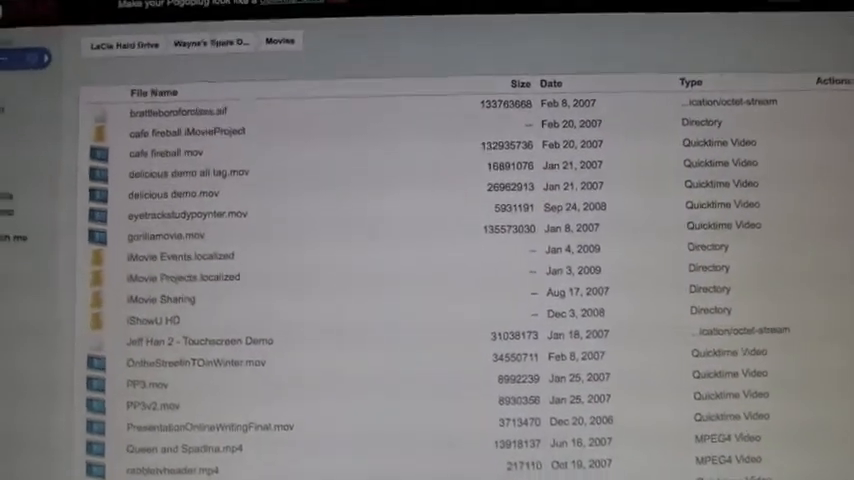
{"action": "scroll", "scroll_direction": "down", "scroll_amount": 3}
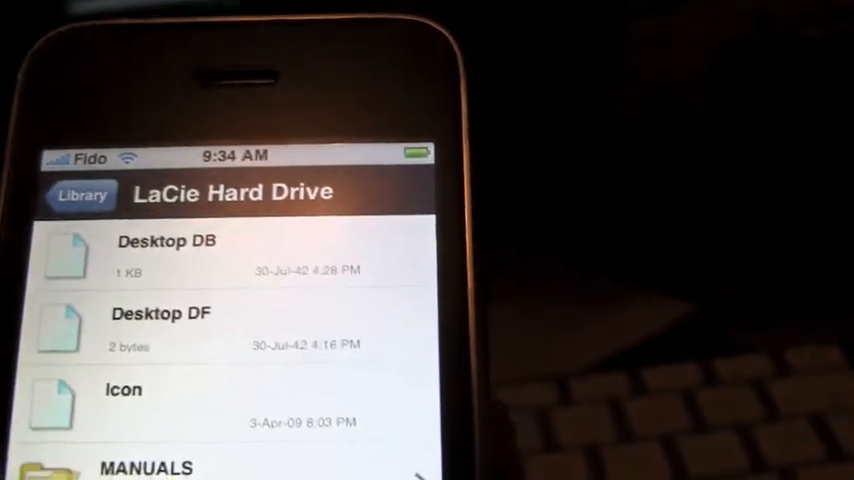
{"action": "scroll", "scroll_direction": "down", "scroll_amount": 3}
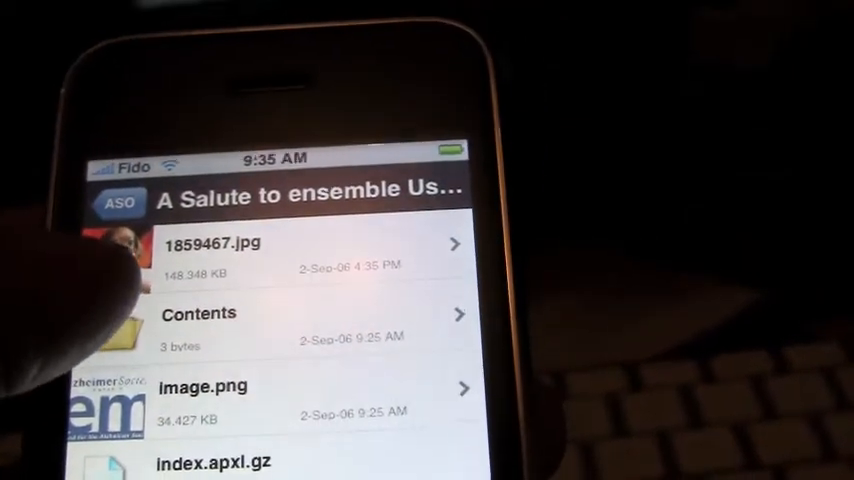
Navigate back through ASO and Documents to Wayne's Spare Drive and scroll its folder list
{"action": "left_click", "coordinate": [300, 243]}
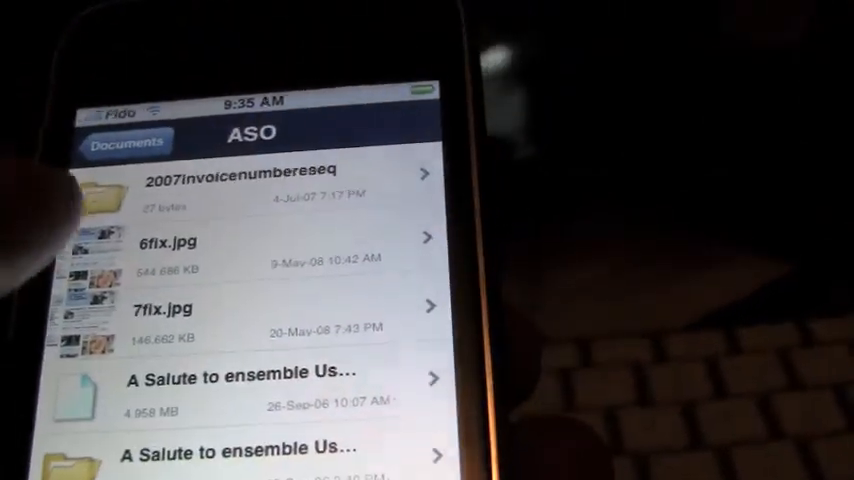
{"action": "left_click", "coordinate": [123, 141]}
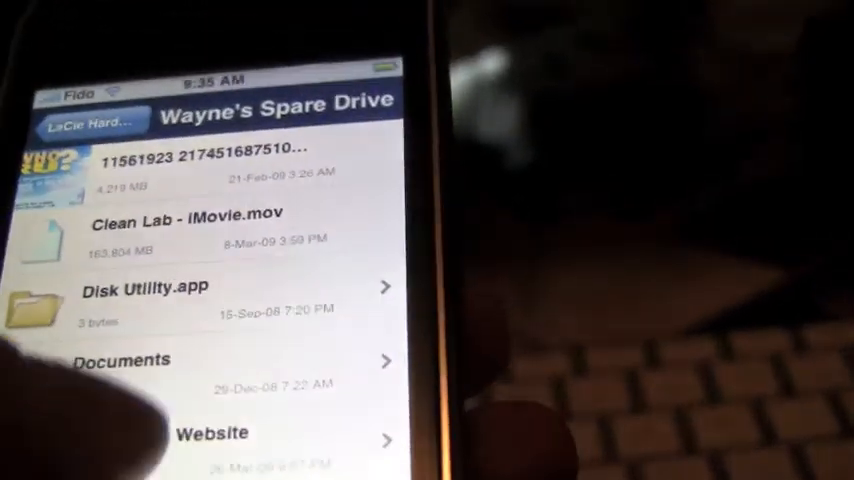
{"action": "scroll", "scroll_direction": "down", "scroll_amount": 3}
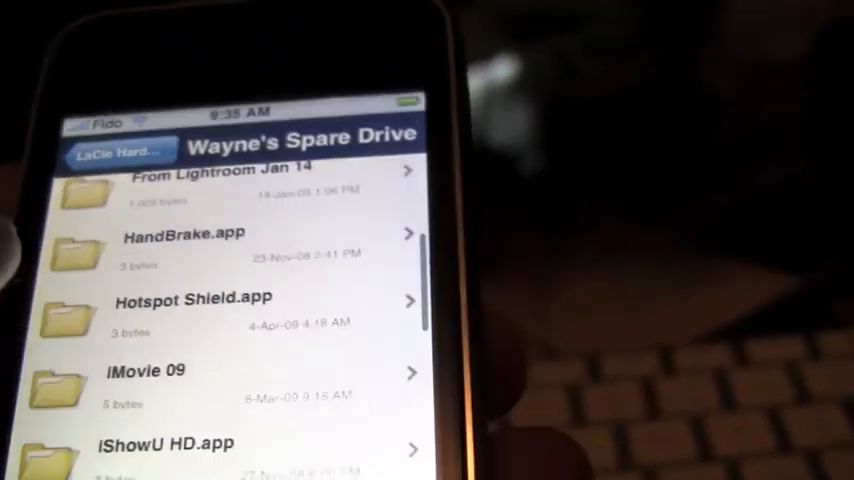